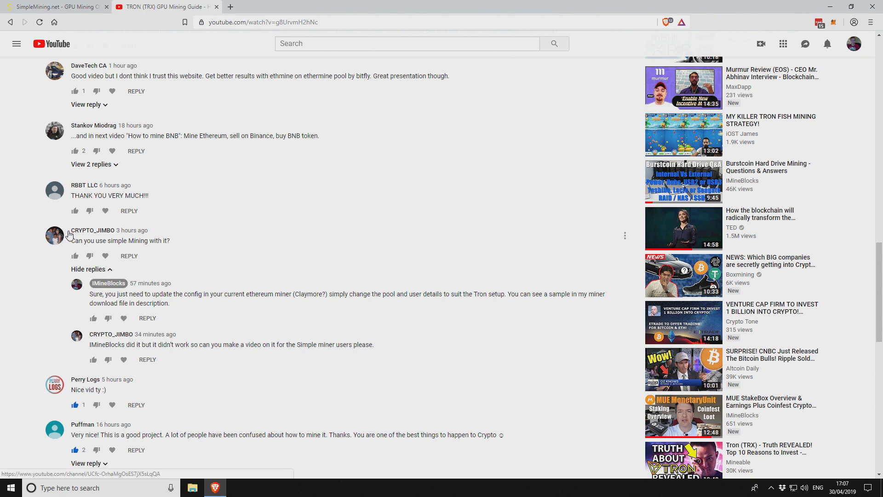
mouse_move(187, 234)
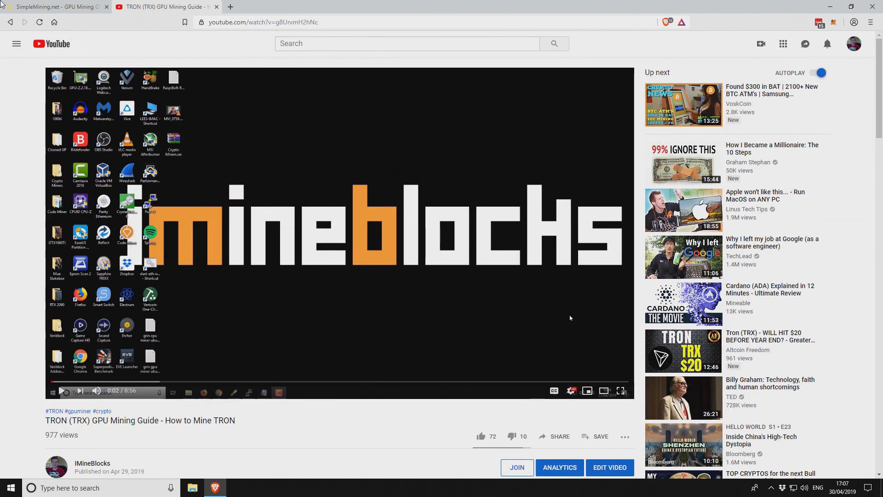
Step: Switch from the YouTube TRON guide to the SimpleMining.net dashboard tab
click(53, 6)
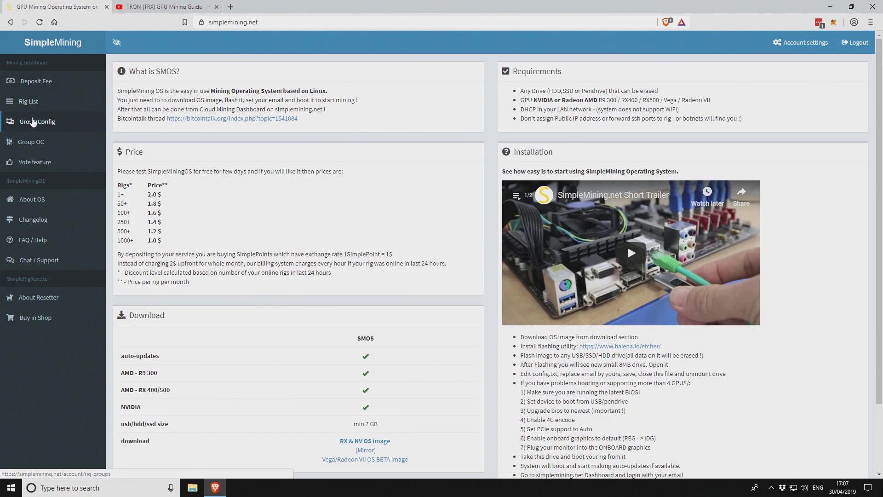
Step: Show Rig List > Group Config sorted so groups with rigs online (Elcheapo, Nvidia) come first
click(28, 102)
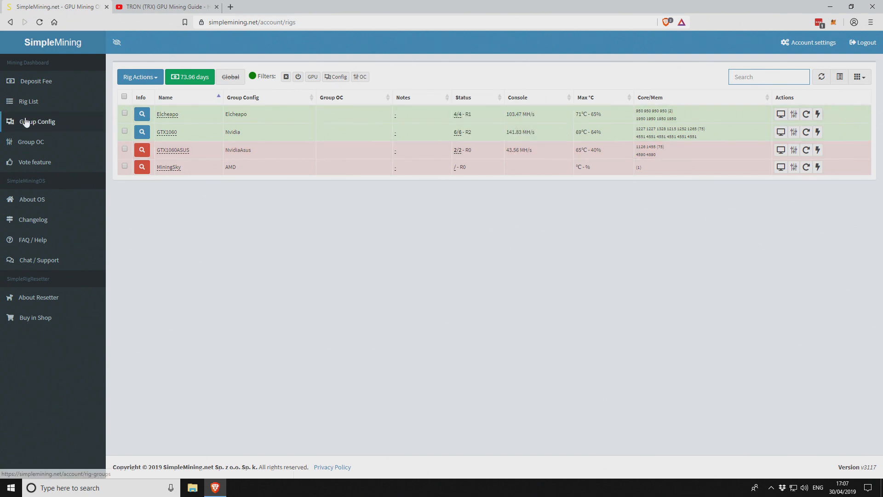
click(37, 122)
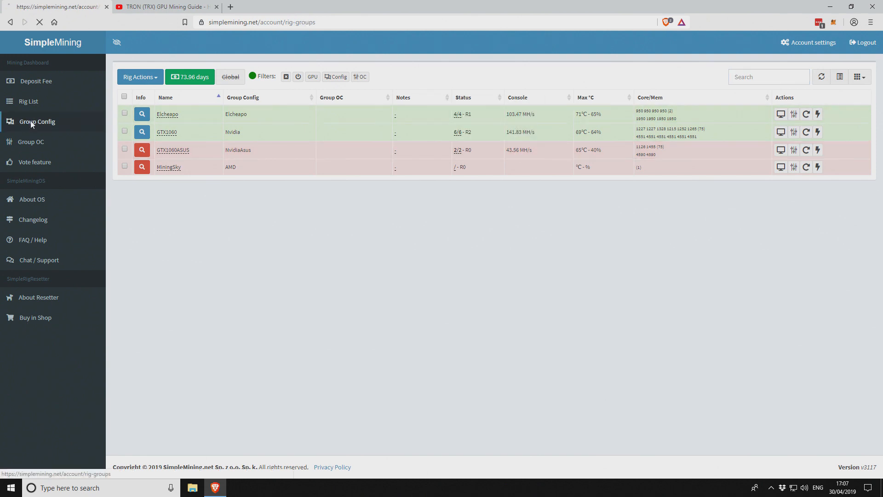
click(36, 121)
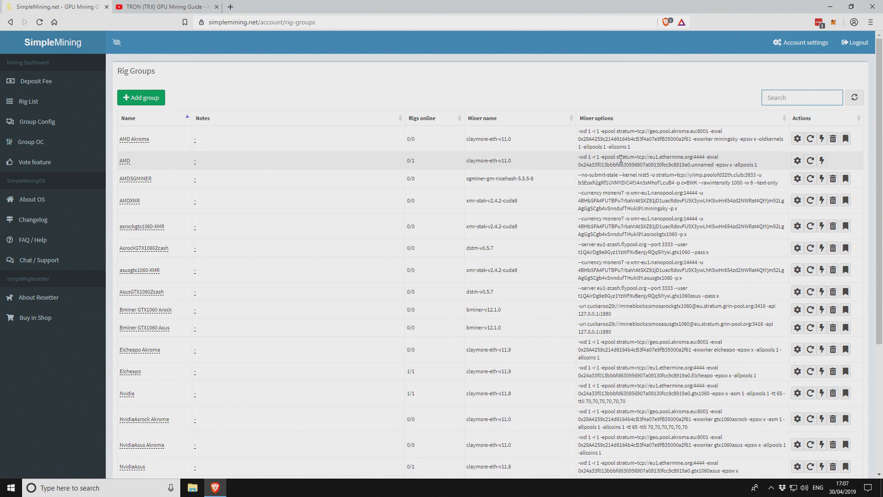
click(422, 118)
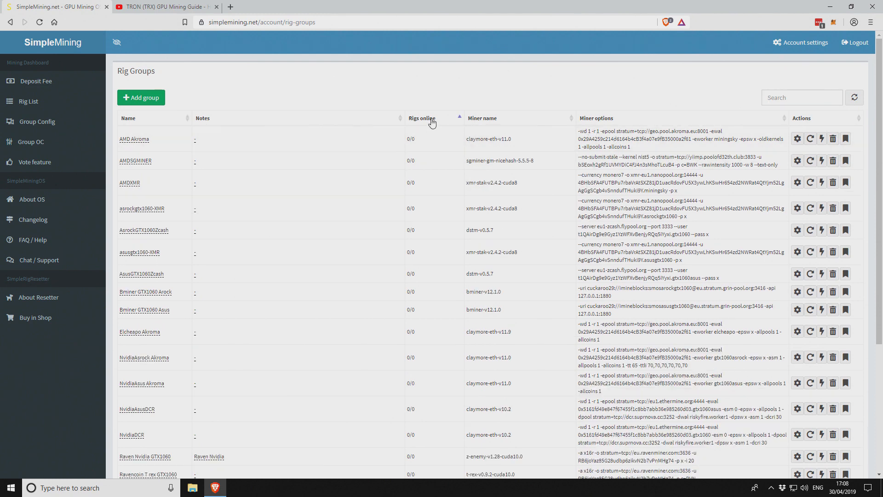
click(422, 118)
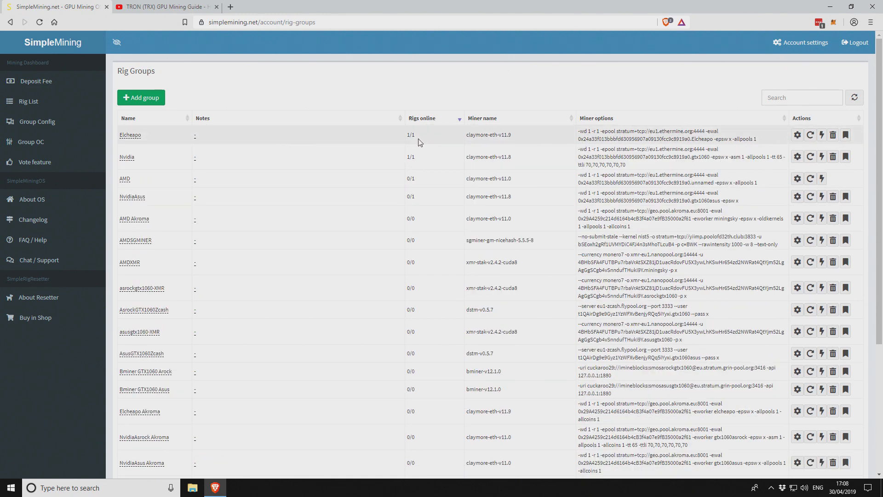
mouse_move(493, 134)
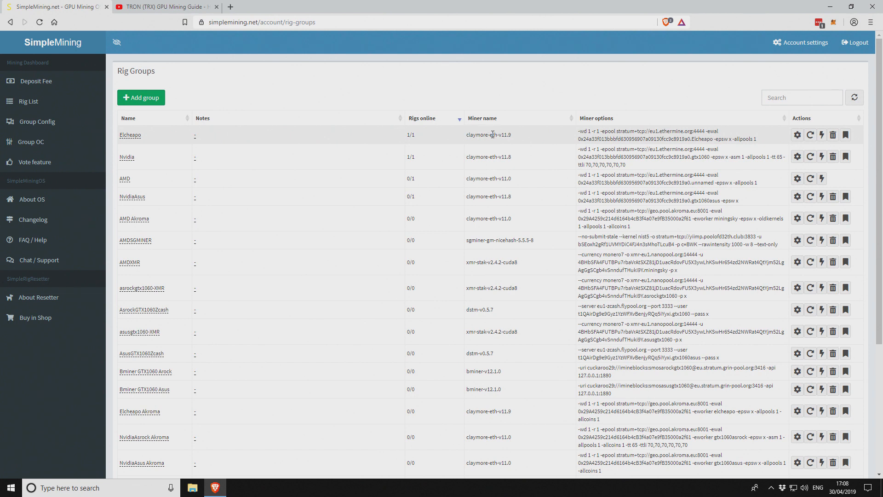
mouse_move(509, 143)
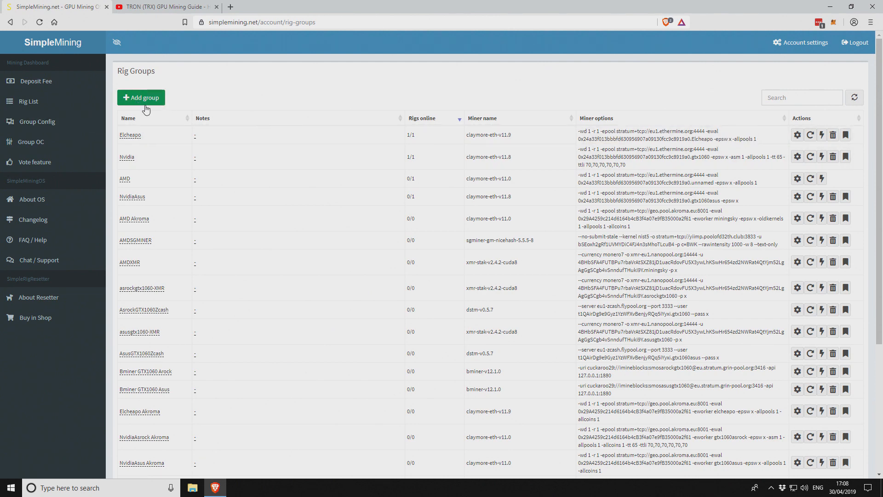
Step: Add a new rig group using the claymore-eth-v12.0 miner from the claymore-eth versions
click(141, 97)
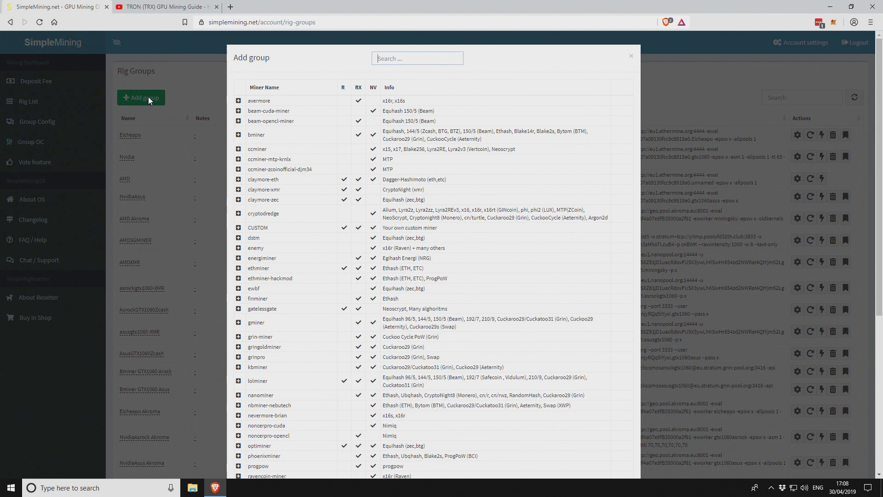
click(417, 58)
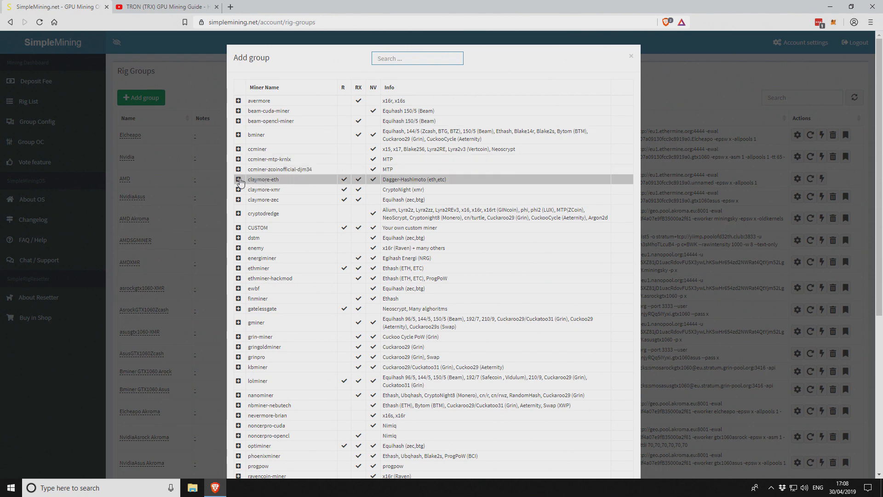
click(238, 181)
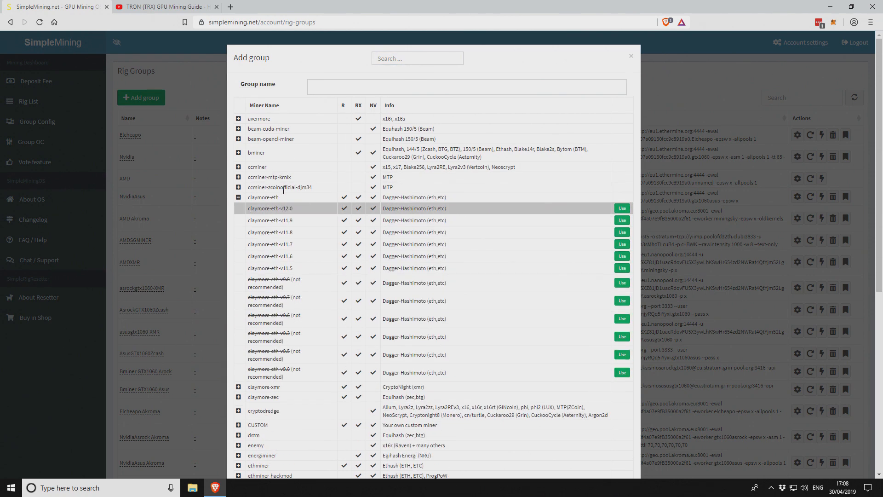
click(622, 208)
text(Tron Miner)
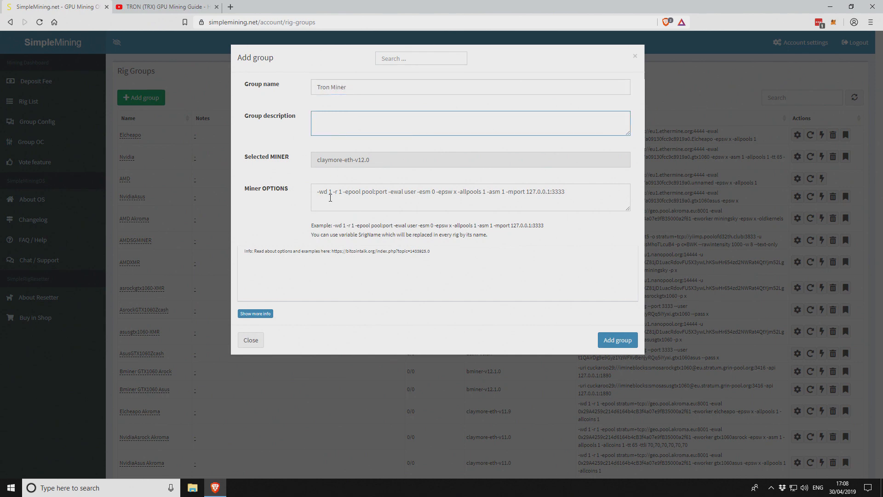
Step: Replace the default miner options with '-wd 1 -r 1 -epool stratum+tcp://eu1.ethermine.org:4444 -ewal 0x24a33f...' and return to YouTube
drag(442, 192, 566, 191)
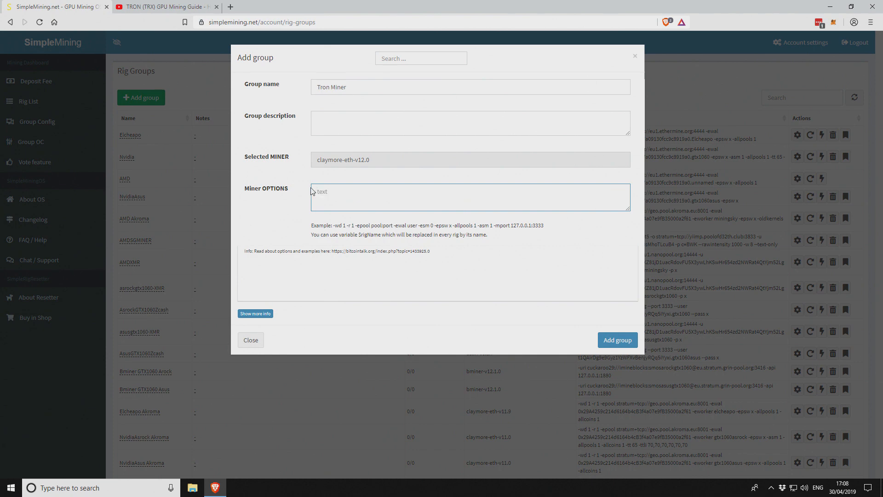
text(-wd 1 -r 1 -epool stratum+tcp://eu1.ethermine.org:4444 -ewal 0x24a33f013bbbfd630956907a09130fcc9c8919a0.Elcheapo -epsw x -allpools 1)
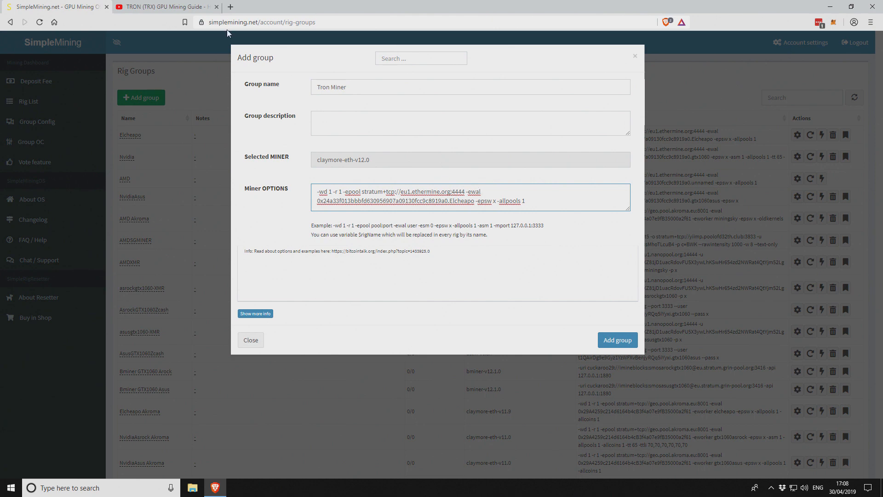
click(164, 7)
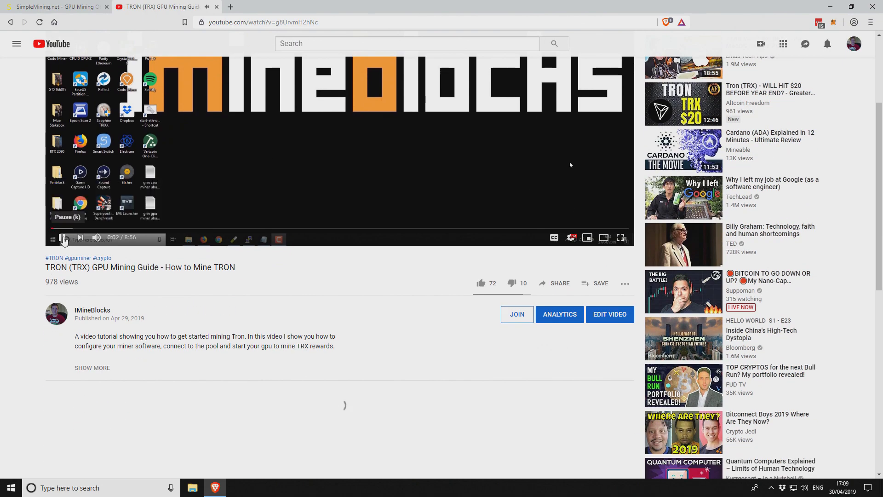
Step: Select the pool address ethash.tron-mining.com:3333 in the comment's sample batch file
scroll(down, 3)
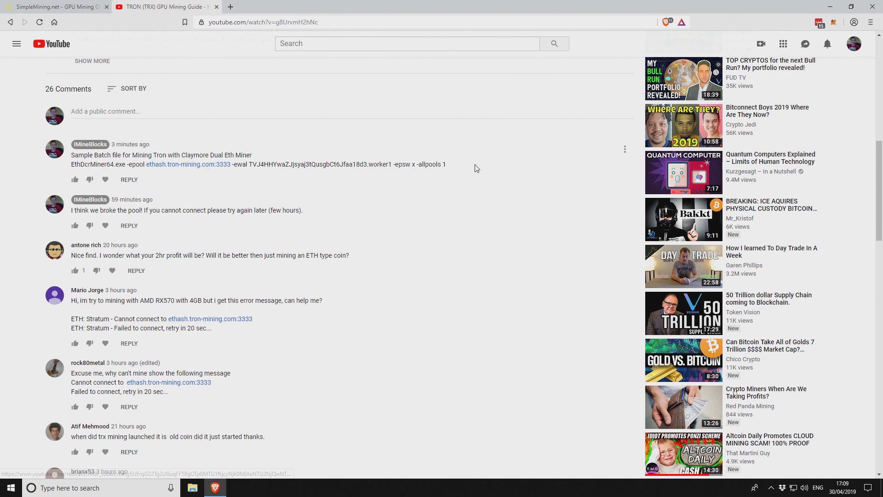
drag(200, 164, 443, 164)
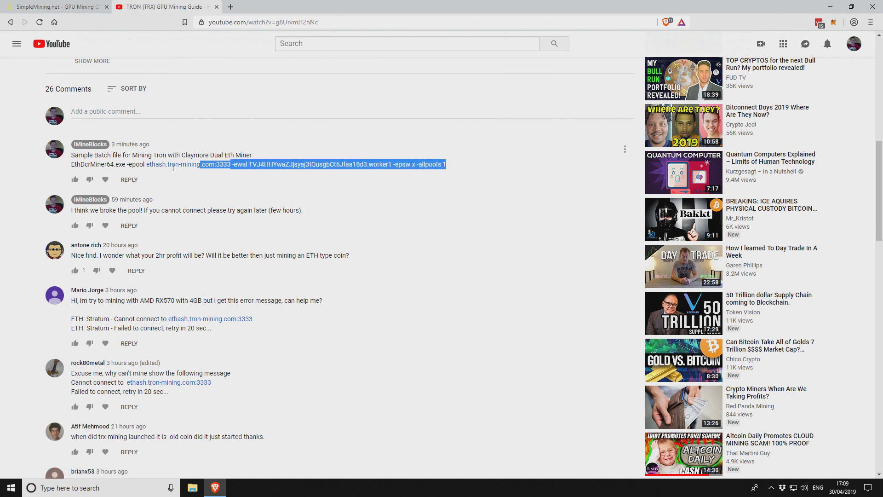
click(140, 164)
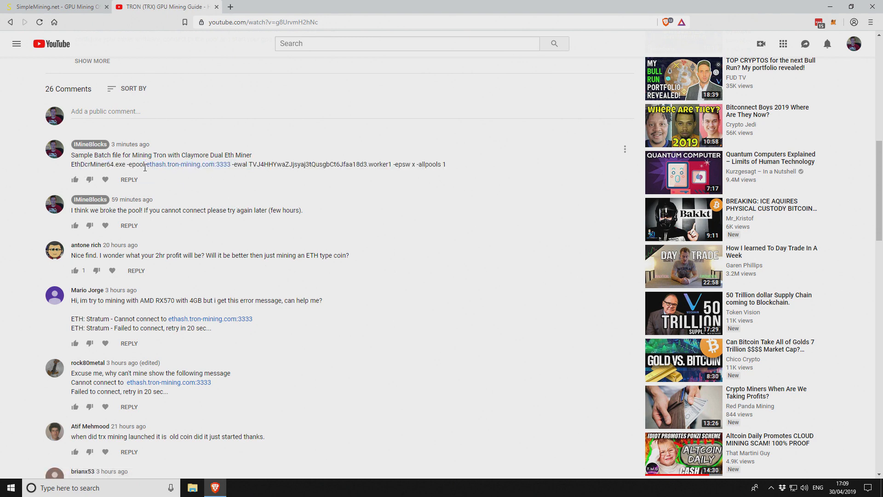
mouse_move(187, 164)
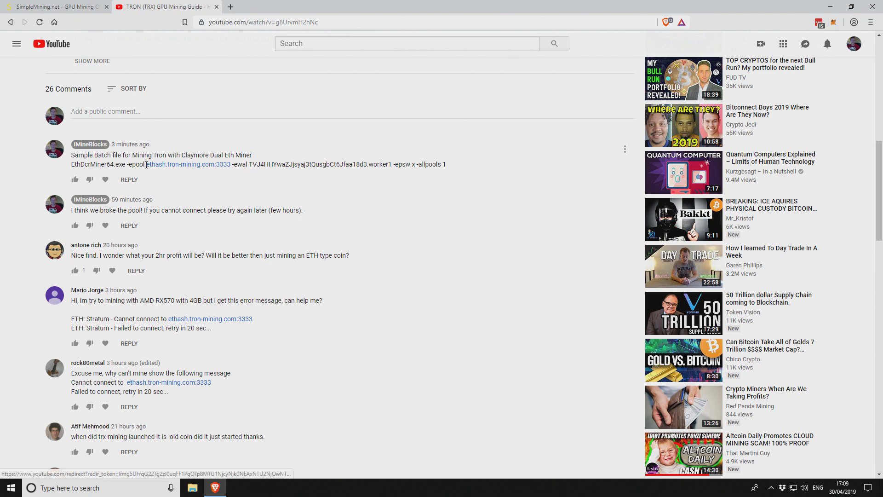
double_click(187, 164)
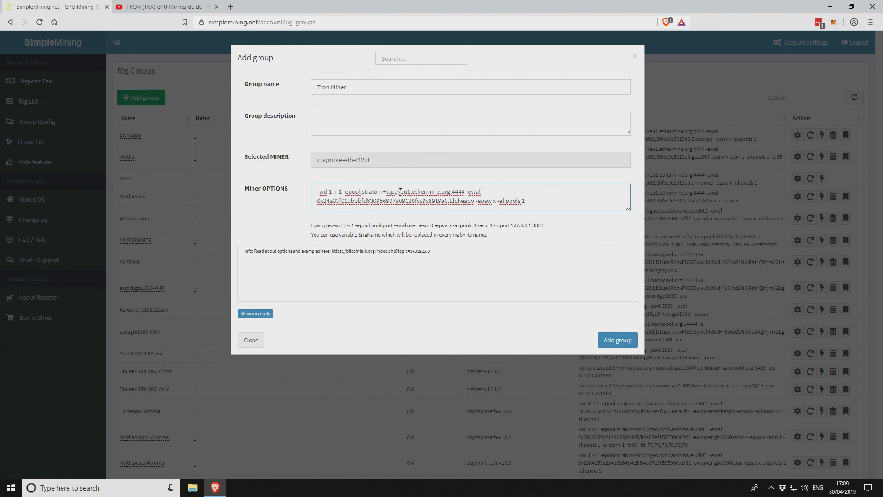
Step: Set the group's pool to ethash.tron-mining.com:3333 and grab the Tron wallet from the YouTube comment
drag(400, 191, 466, 192)
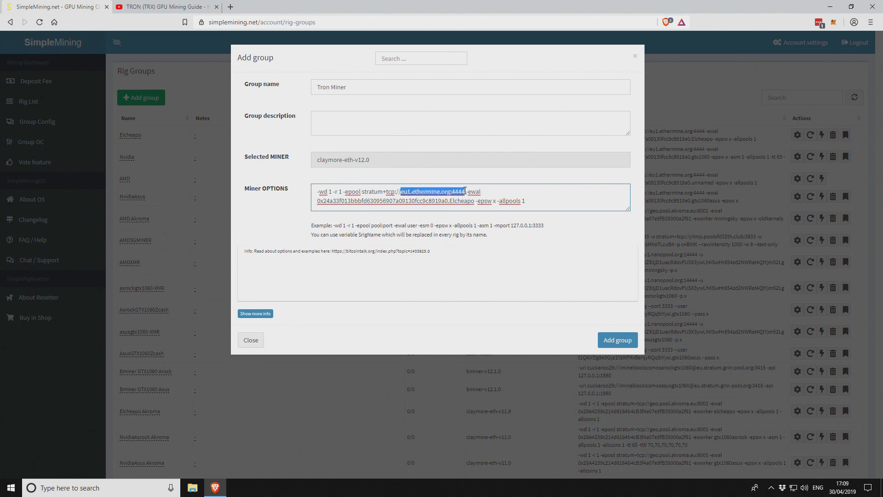
text(ethash.tron-mining.com:3333)
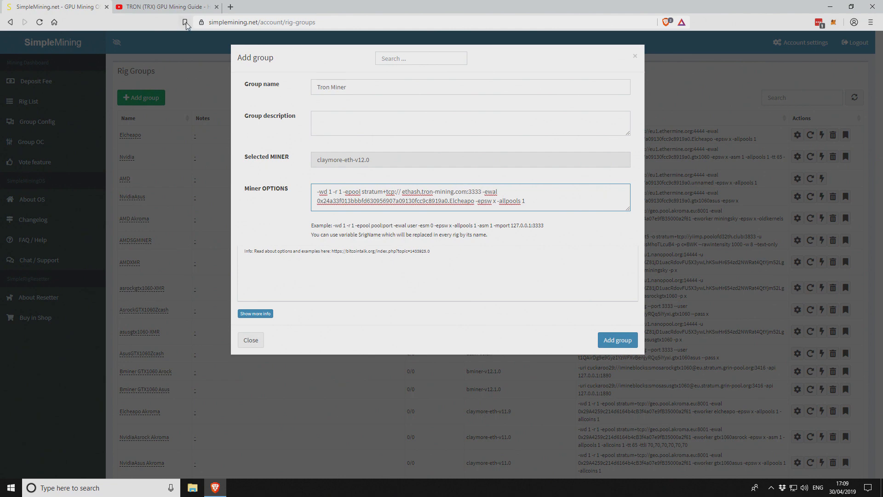
click(164, 6)
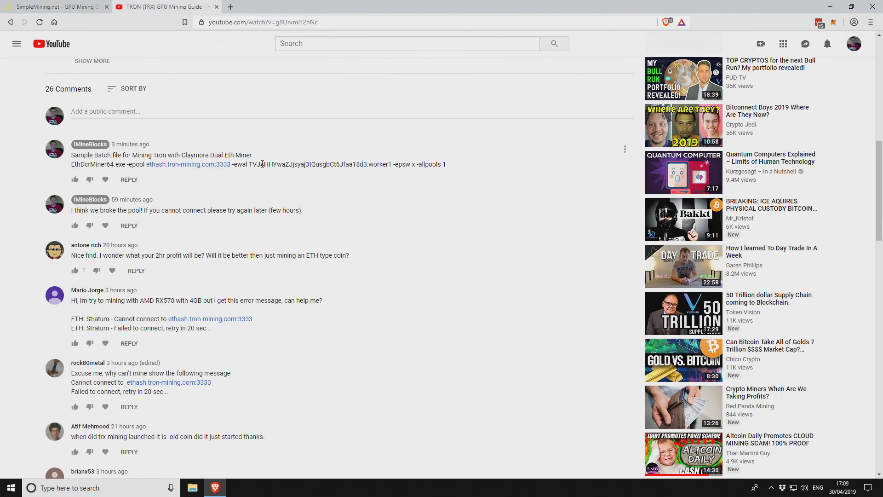
drag(249, 164, 367, 164)
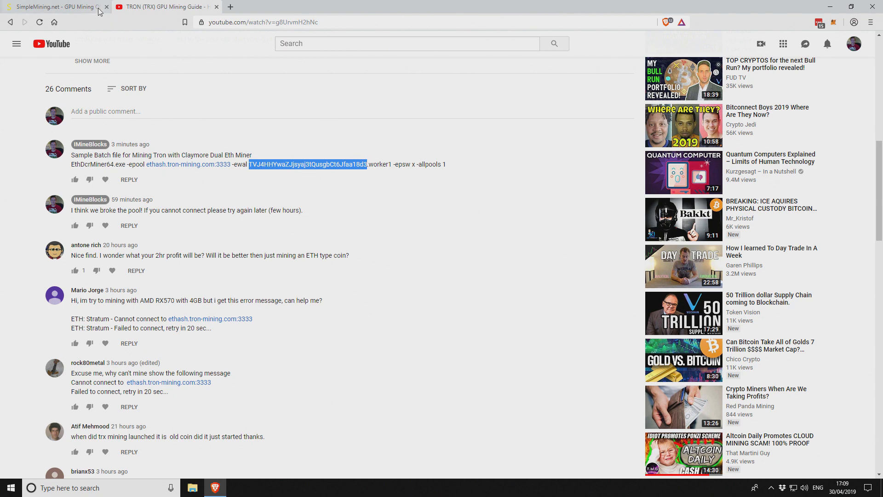
click(53, 6)
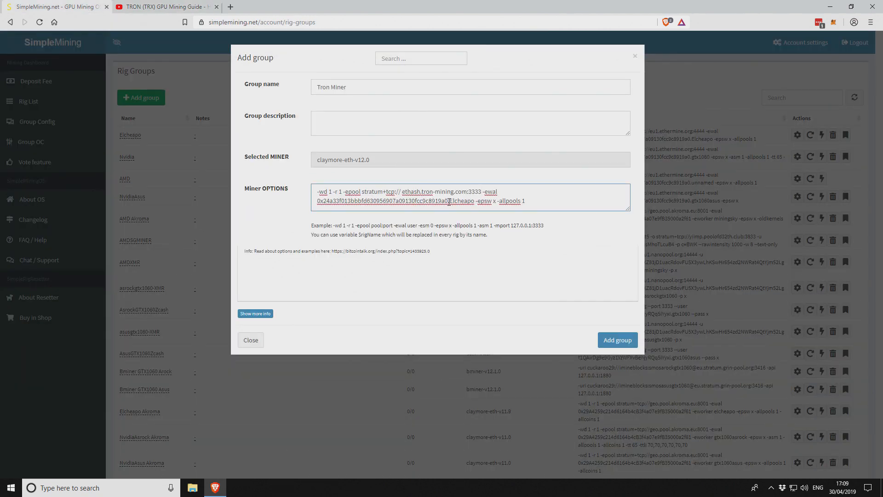
double_click(383, 201)
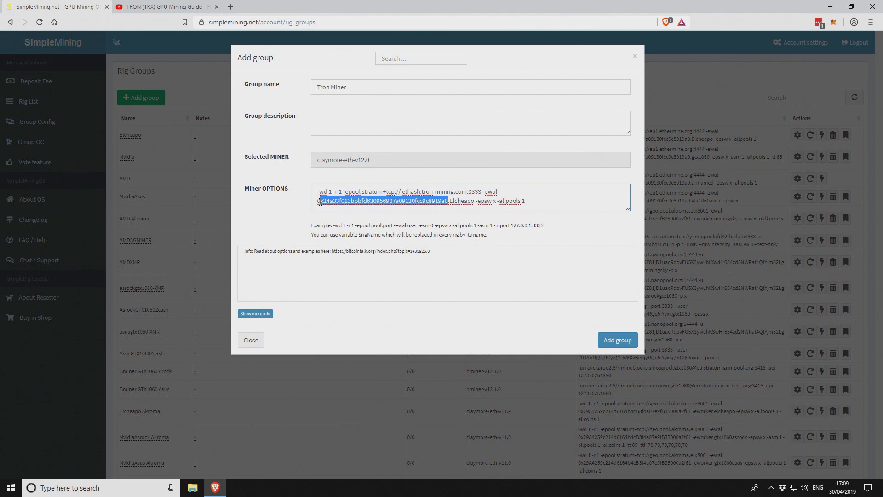
text(TVJ4HHYwaZJjsyaj3tQusgbCt6Jfaa18d3)
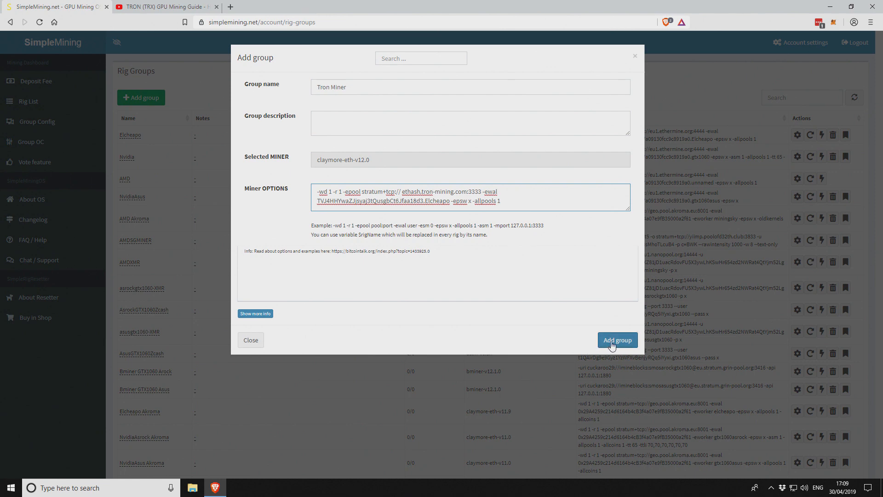
mouse_move(613, 343)
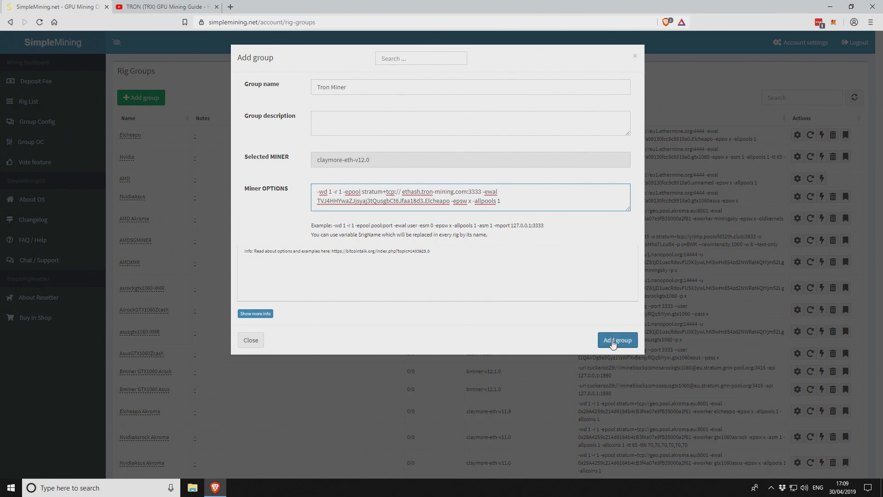
click(616, 340)
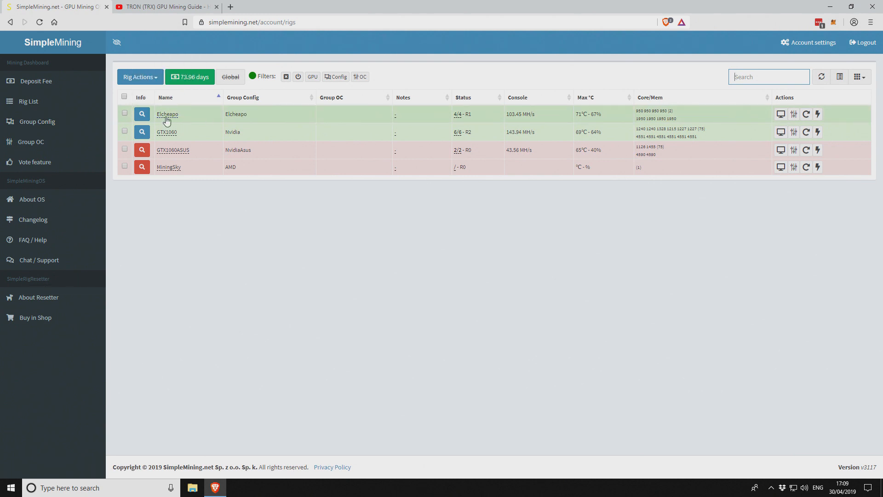
Step: Check the Elcheapo rig and start a Group Config assignment from Rig Actions
click(139, 78)
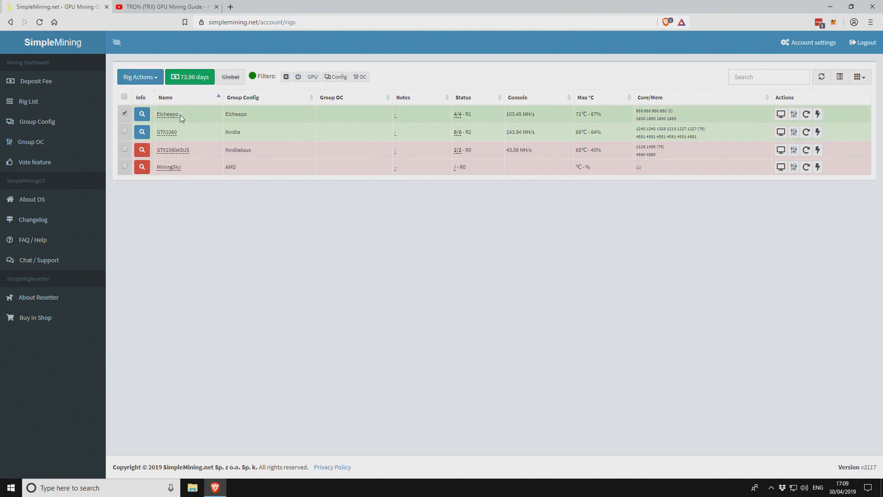
mouse_move(167, 114)
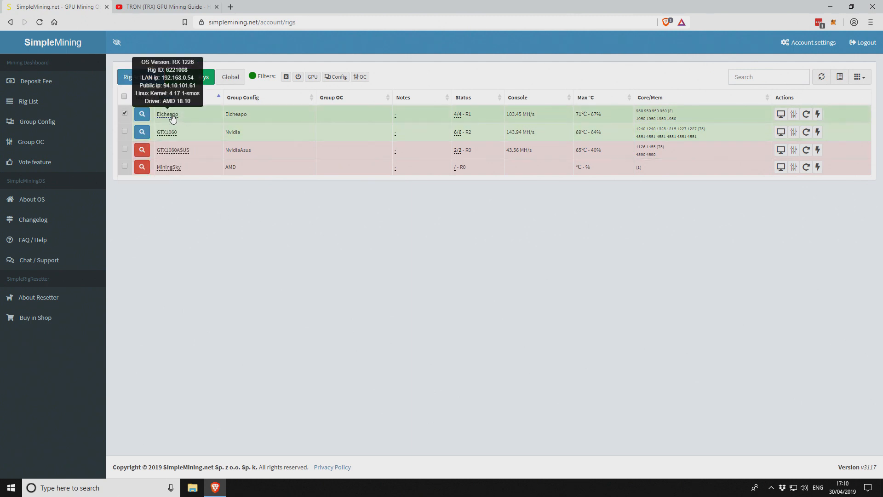
click(167, 114)
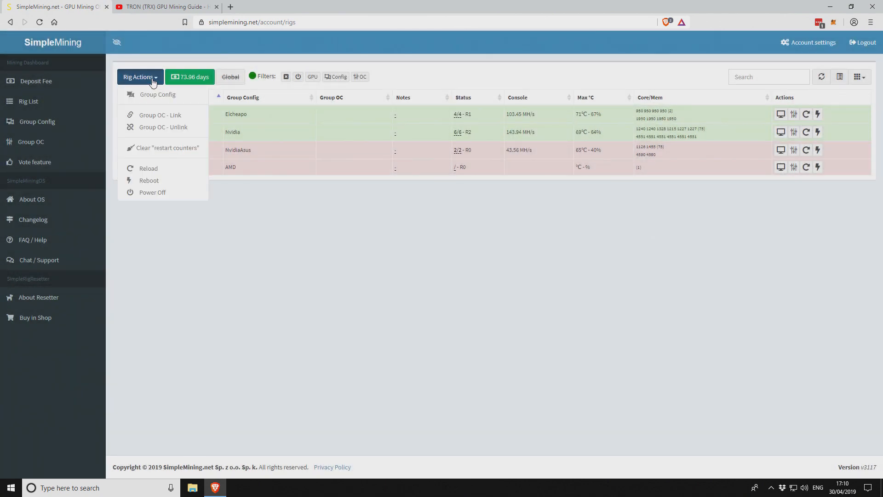
click(158, 93)
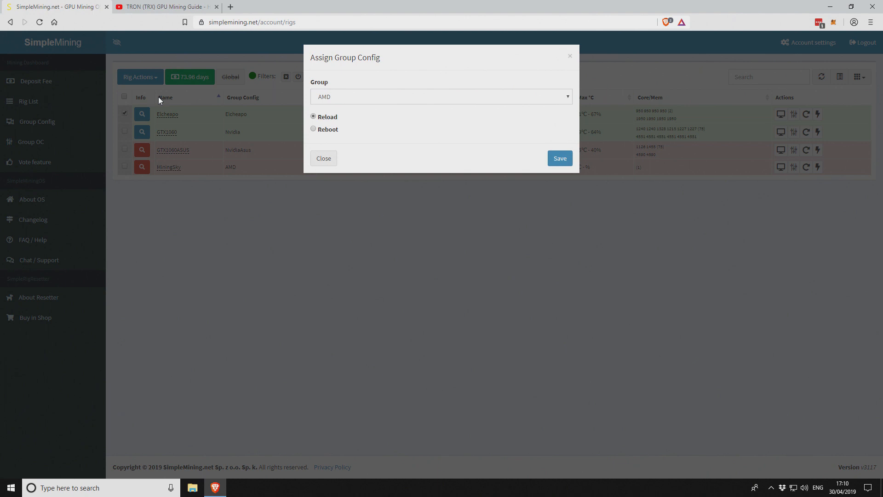
Step: Assign the Tron Miner group with Save with Reload and confirm the console shows tron-mining.com jobs
click(441, 96)
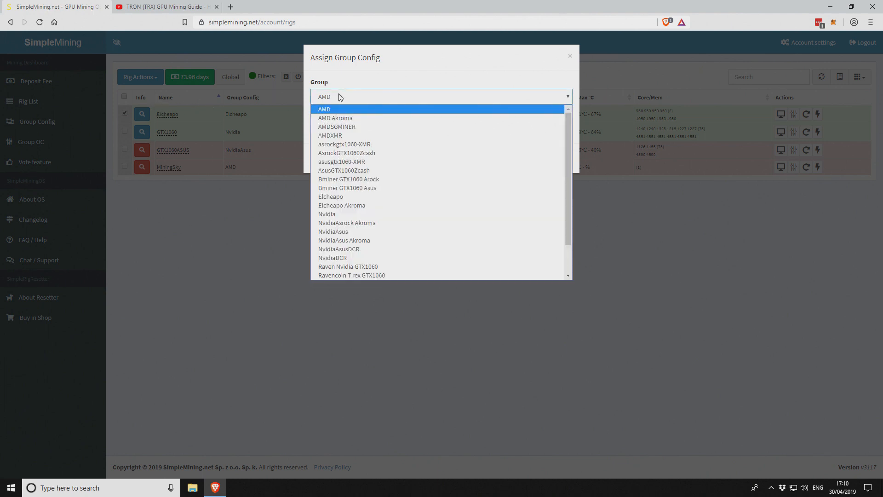
scroll(down, 3)
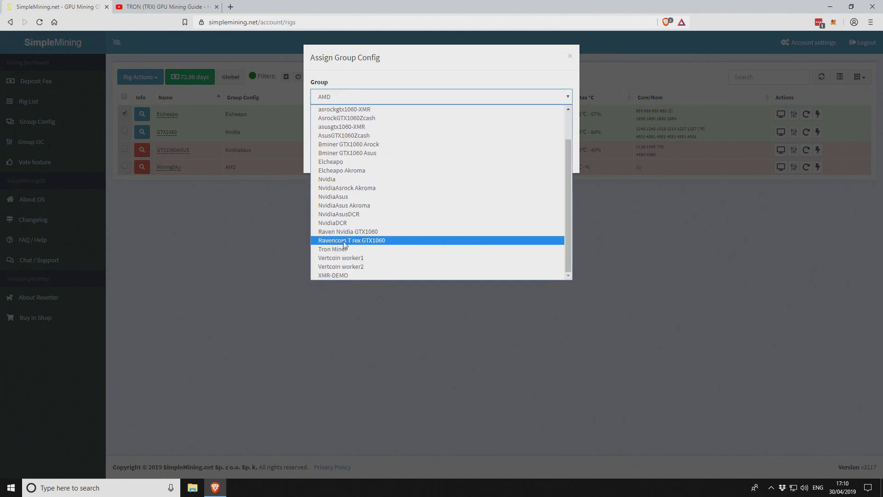
click(332, 249)
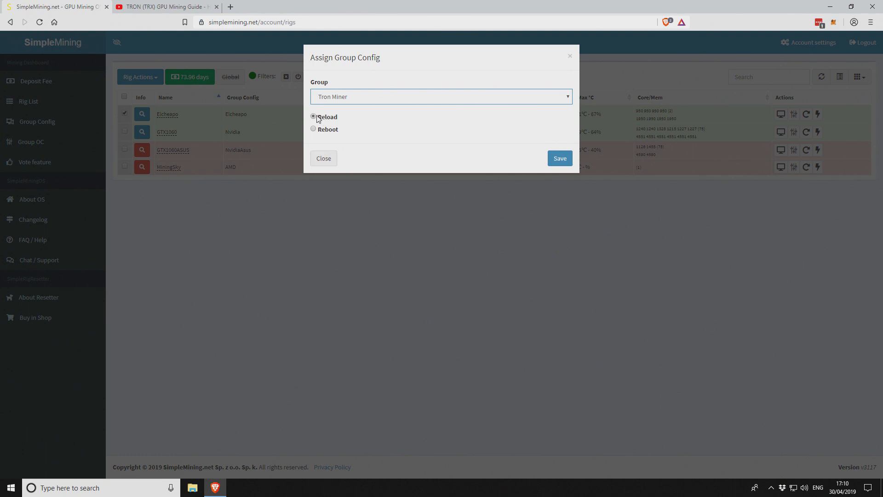
click(561, 158)
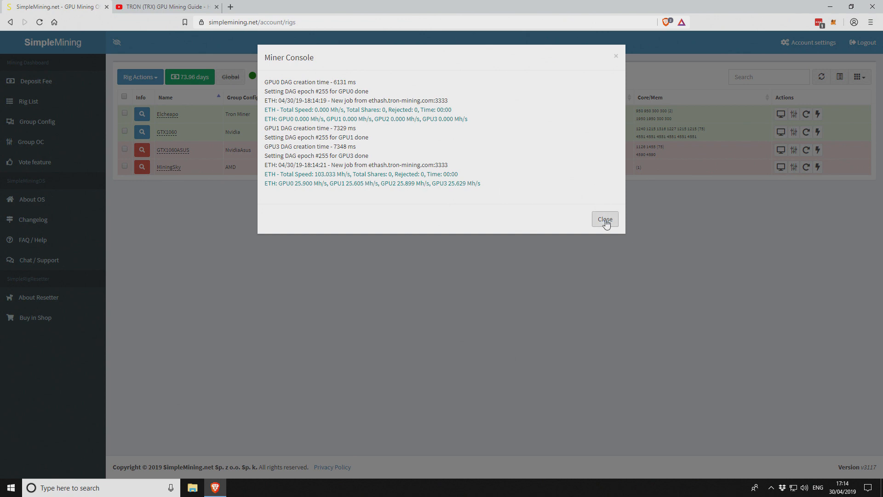
click(605, 219)
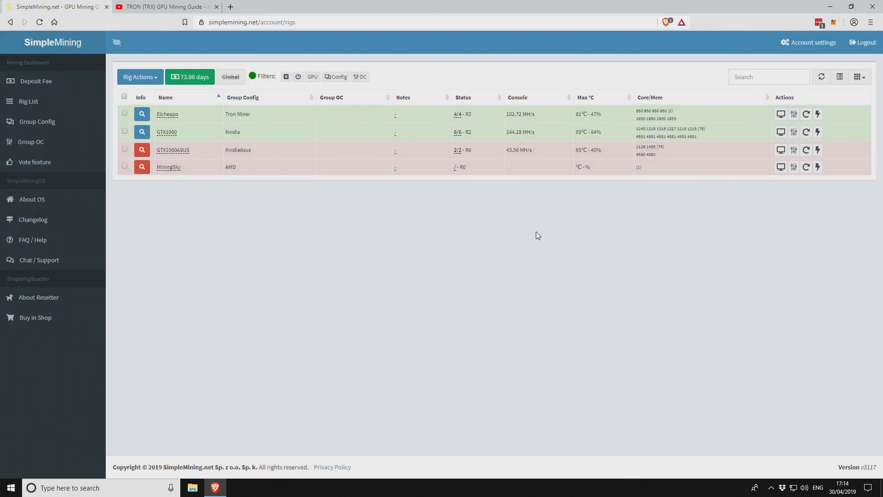